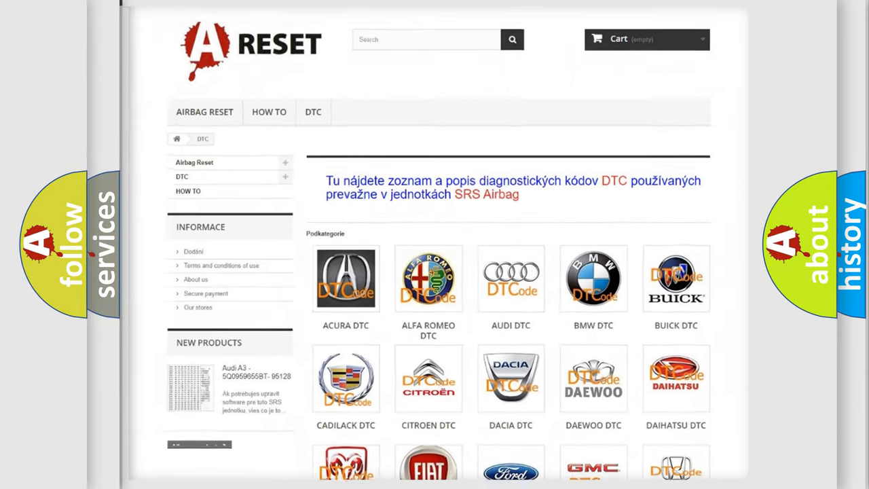
# Choose Jeep from the DTC brand catalogue and browse its diagnostic code subcategories
pyautogui.scroll(-3)
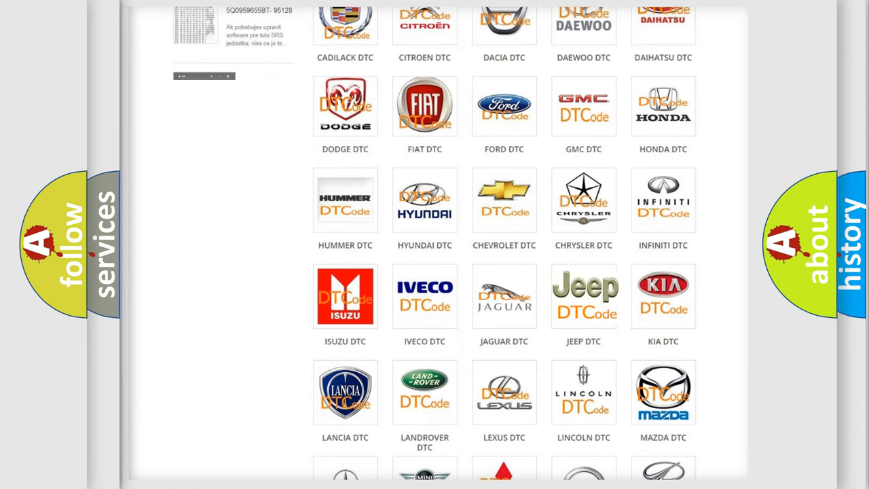
pyautogui.click(584, 296)
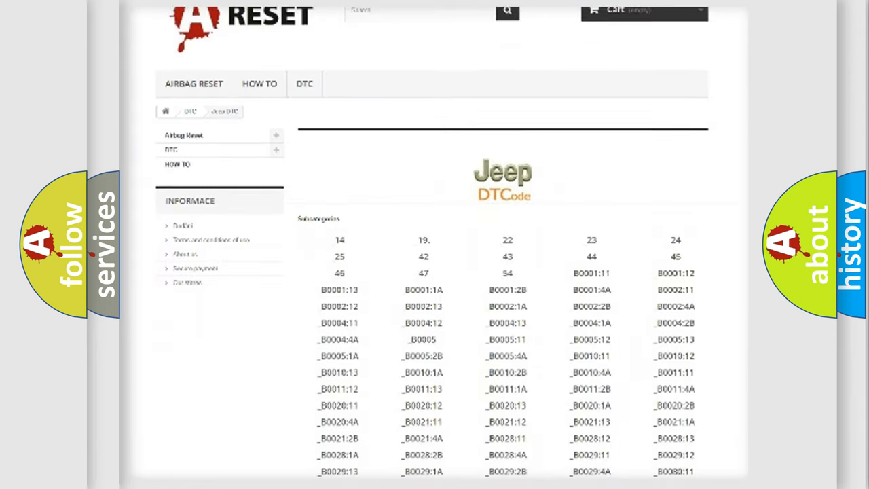
pyautogui.scroll(-3)
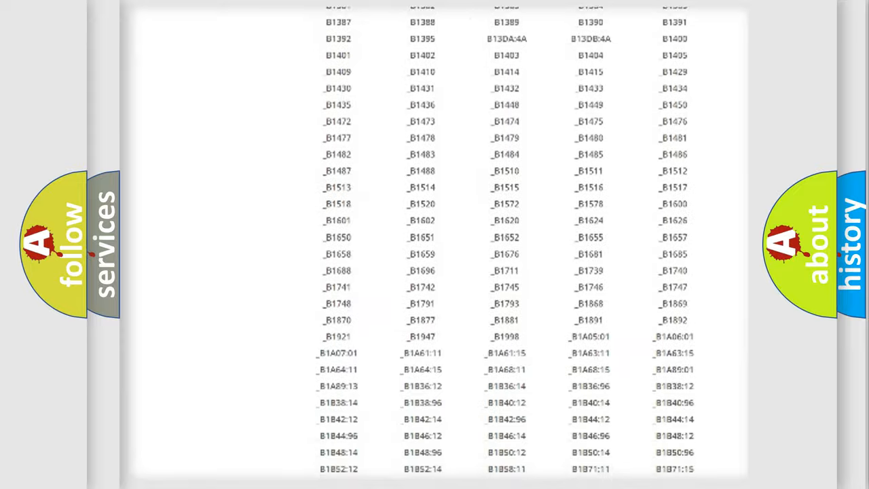